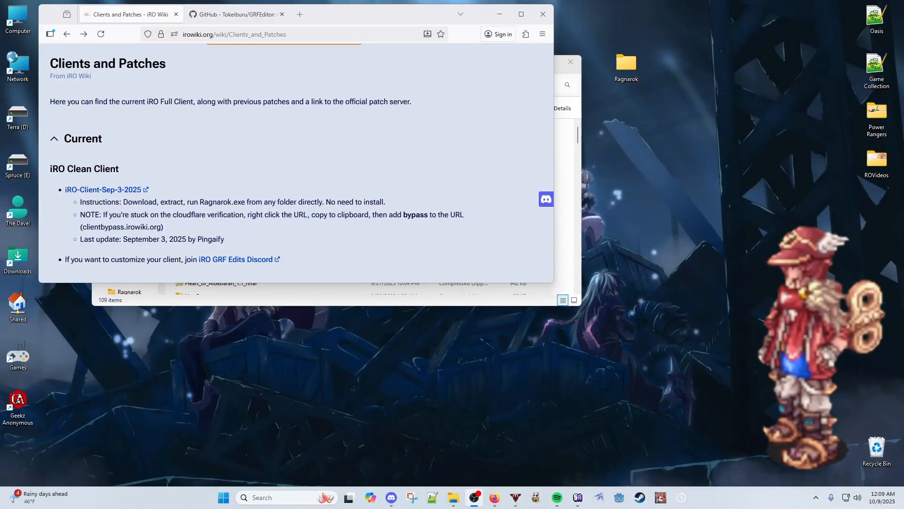
mouse_move(138, 173)
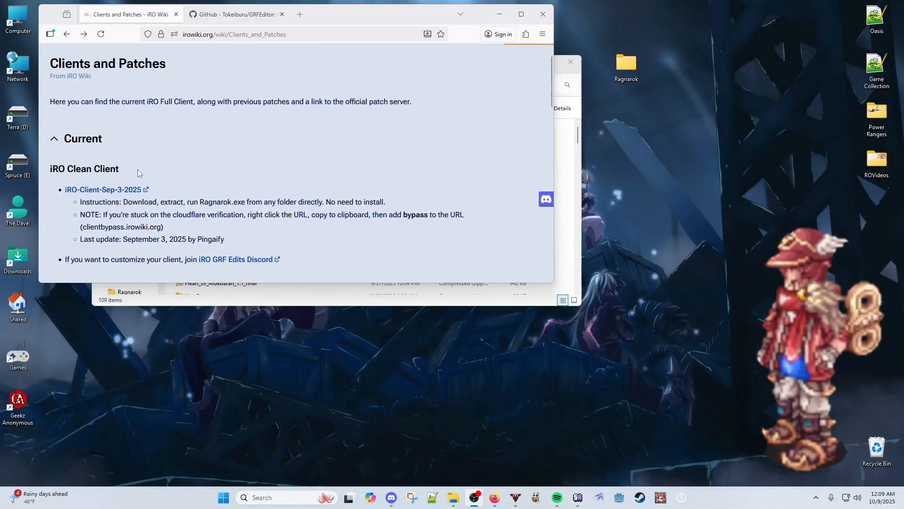
Download the iRO-Client-Sep-3-2025 archive and the iROWiki-Patcher archive
click(103, 189)
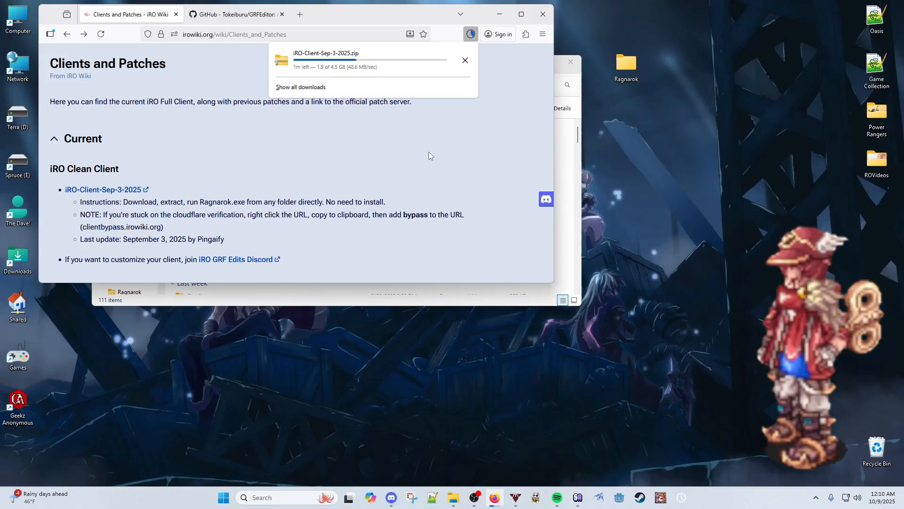
scroll(down, 3)
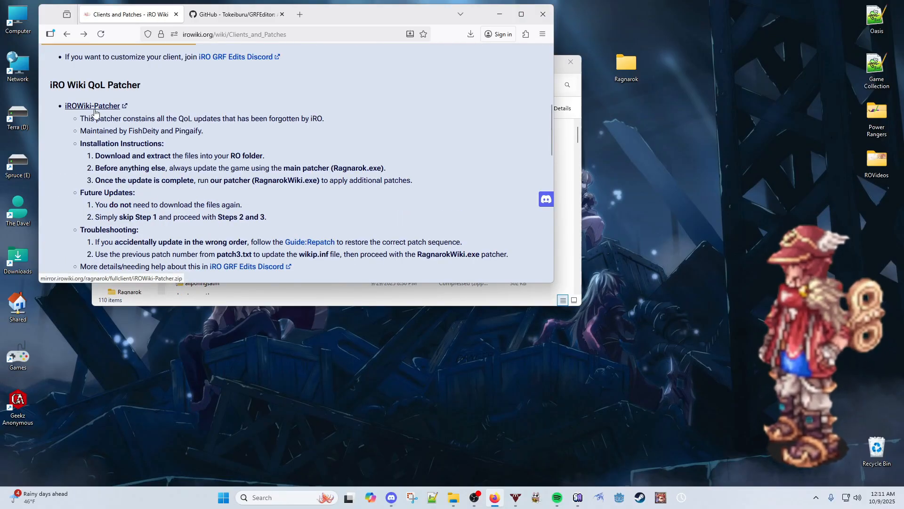
click(470, 34)
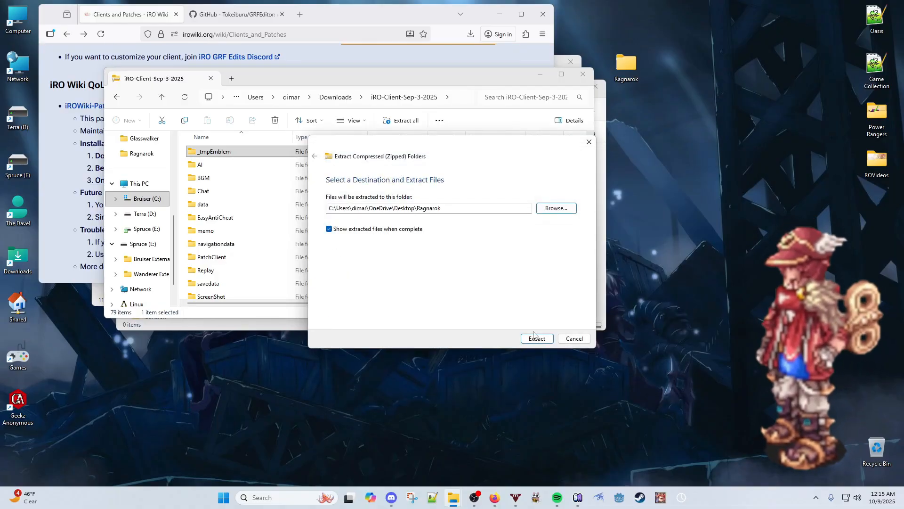
Extract the iRO client archive into Desktop\Ragnarok
click(537, 338)
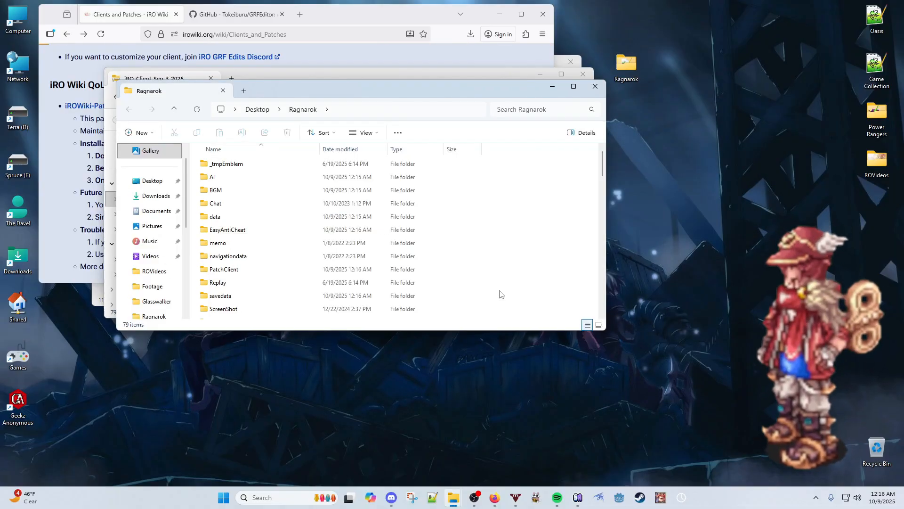
scroll(down, 3)
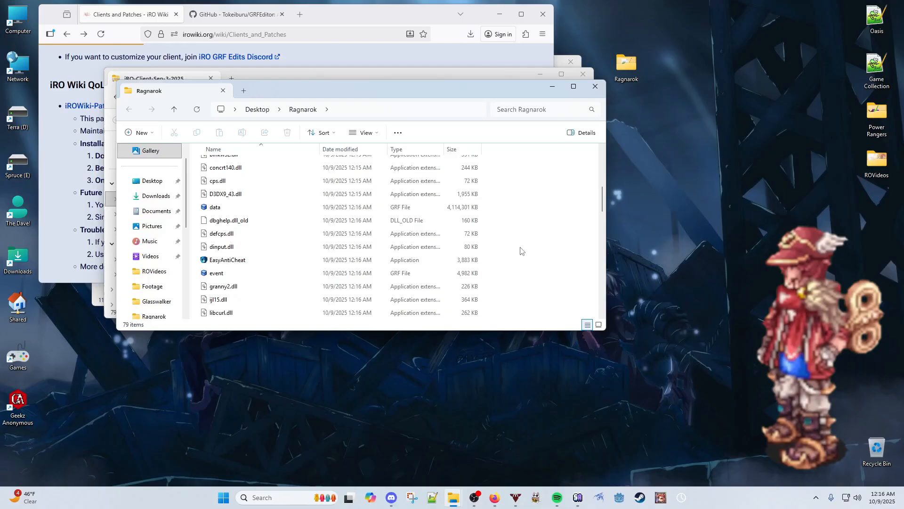
scroll(down, 3)
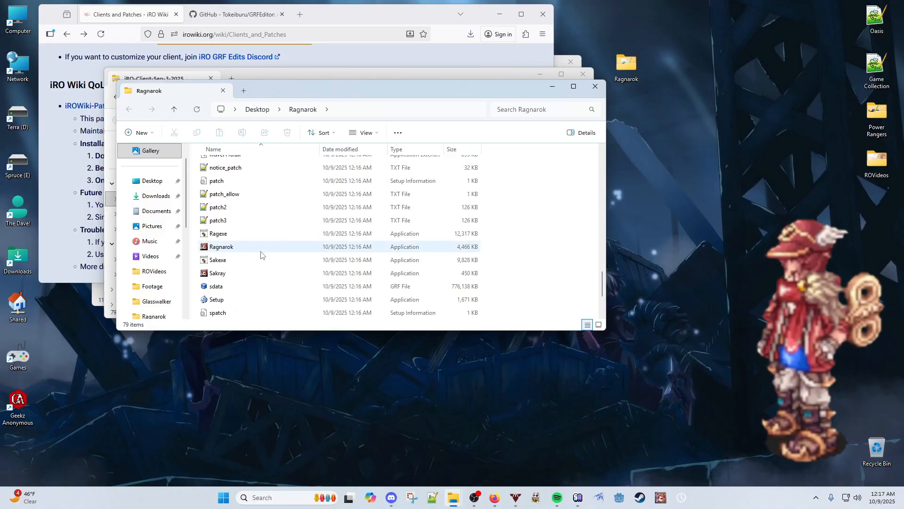
Run Ragnarok.exe once, exit login, and extract the patcher zip into Ragnarok
double_click(221, 247)
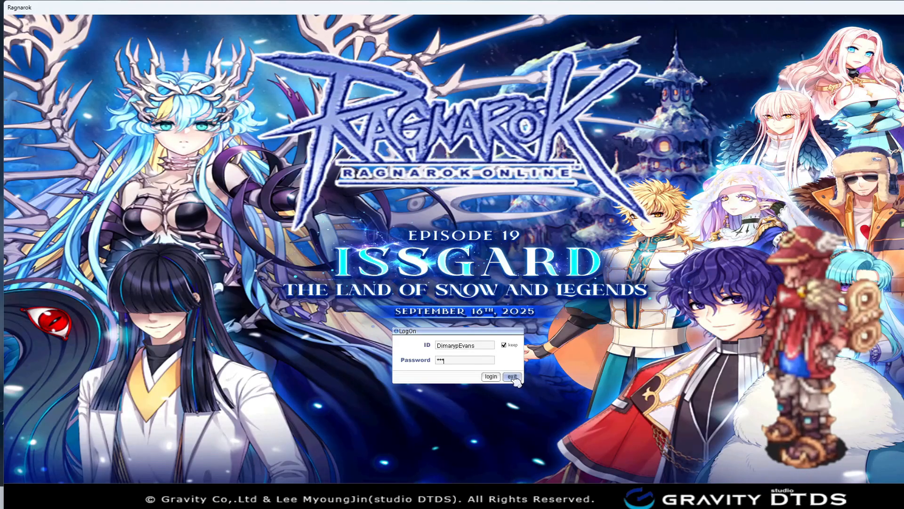
click(491, 376)
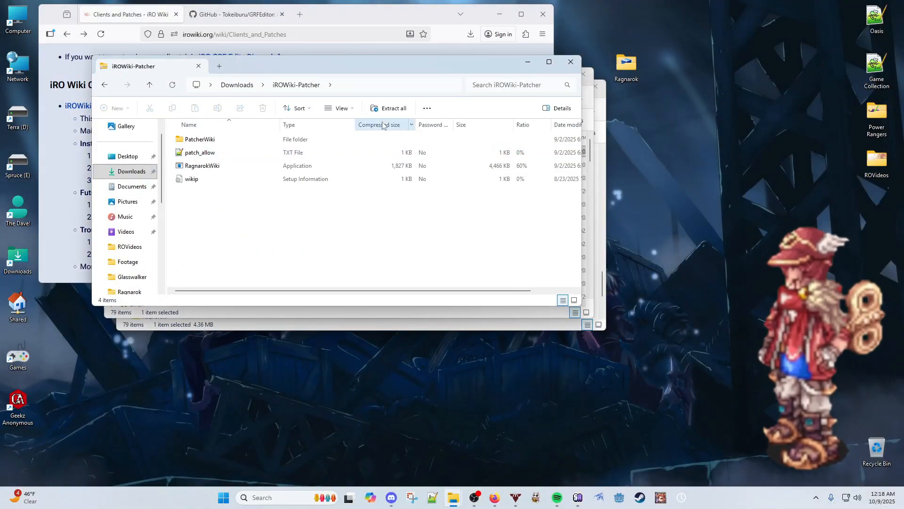
click(393, 108)
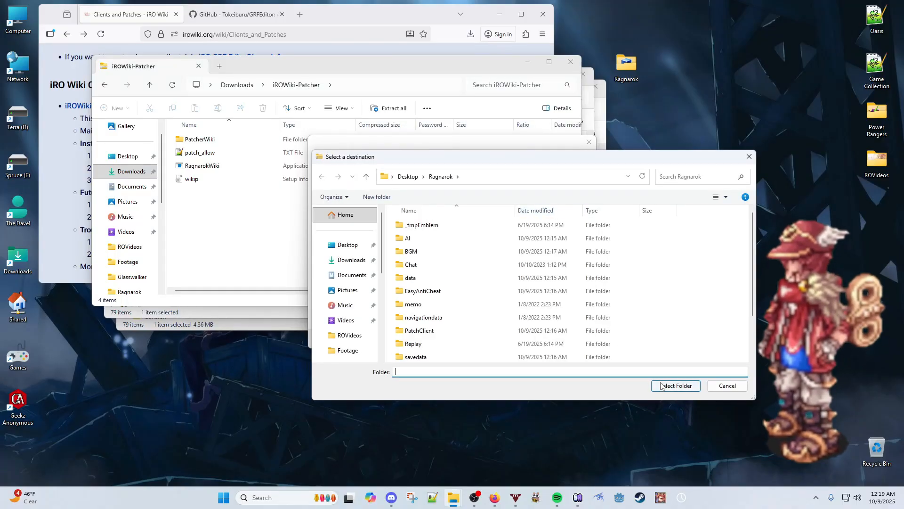
click(675, 386)
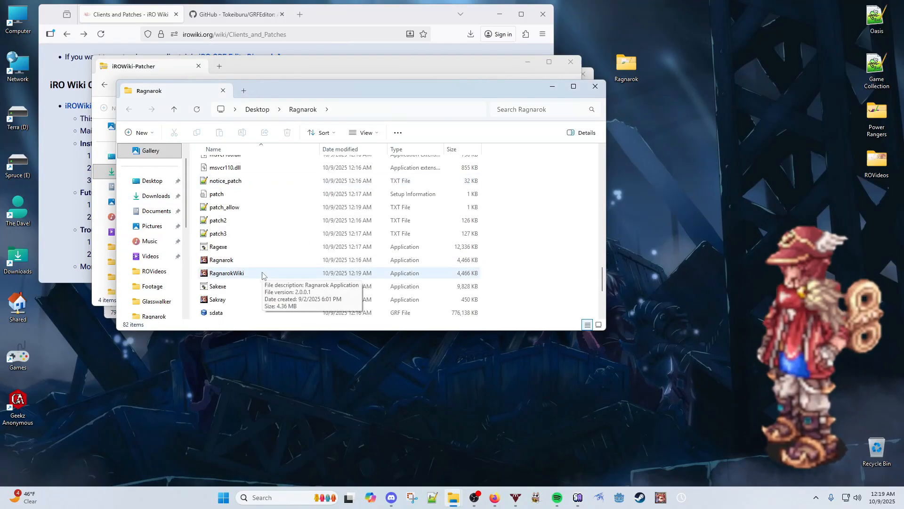
Run RagnarokWiki.exe past the SmartScreen warning, then launch Ragnarok.exe and press PLAY
double_click(226, 273)
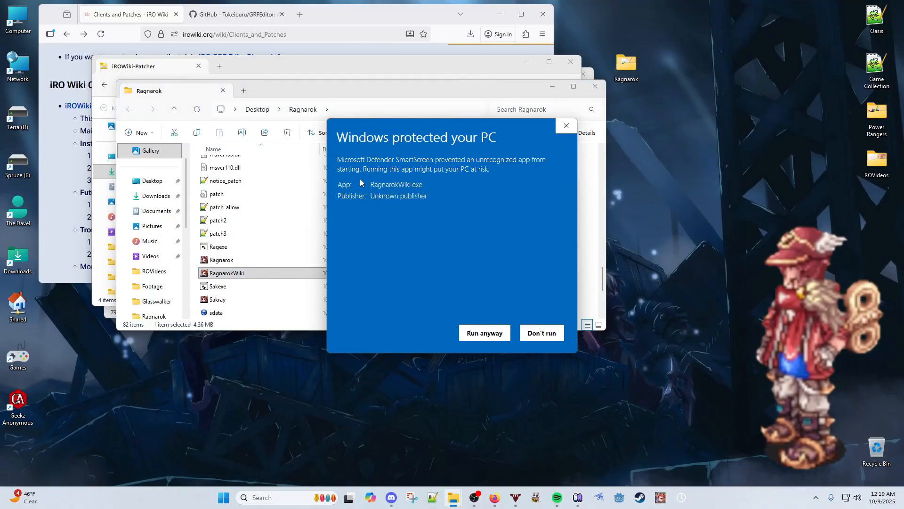
click(485, 333)
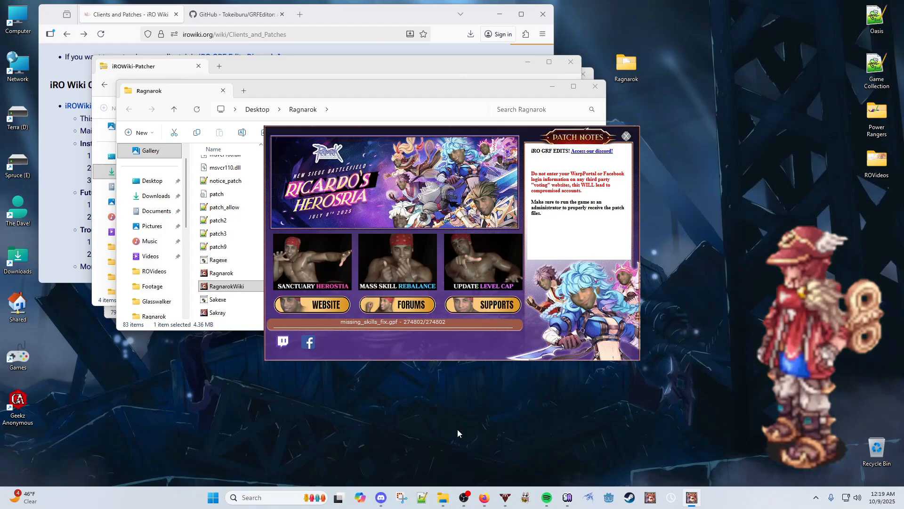
click(626, 136)
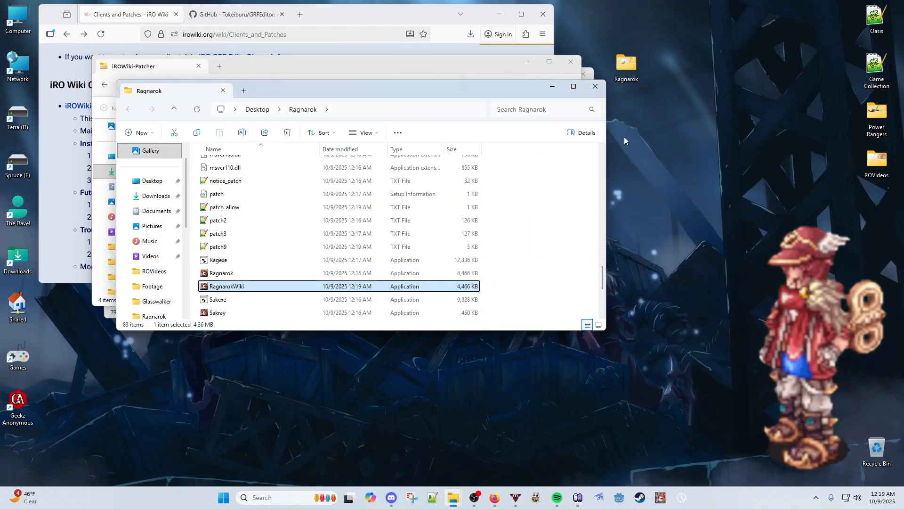
double_click(221, 272)
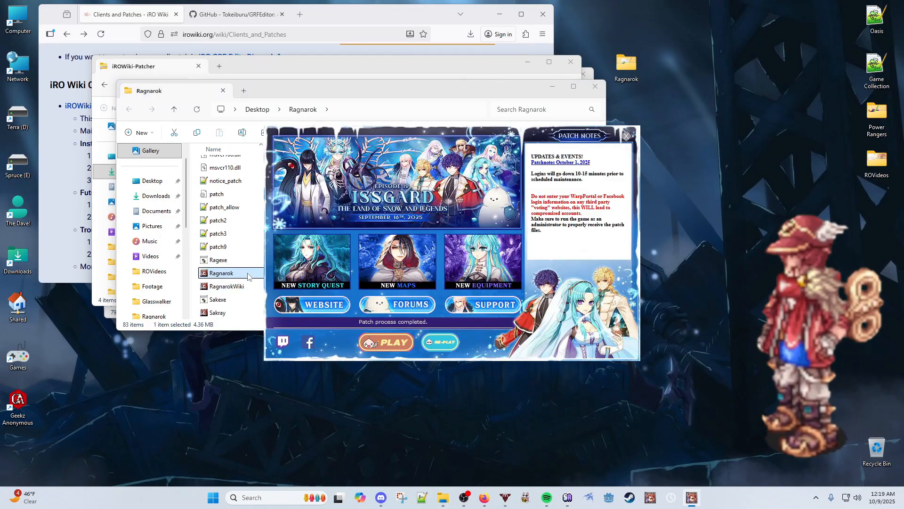
click(386, 342)
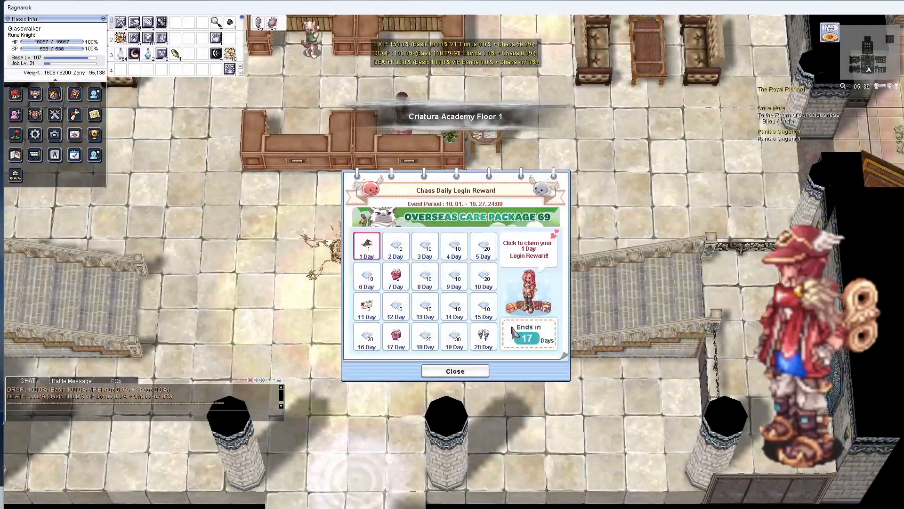
Close the login reward window, then use the Esc menu to exit to Windows
click(454, 370)
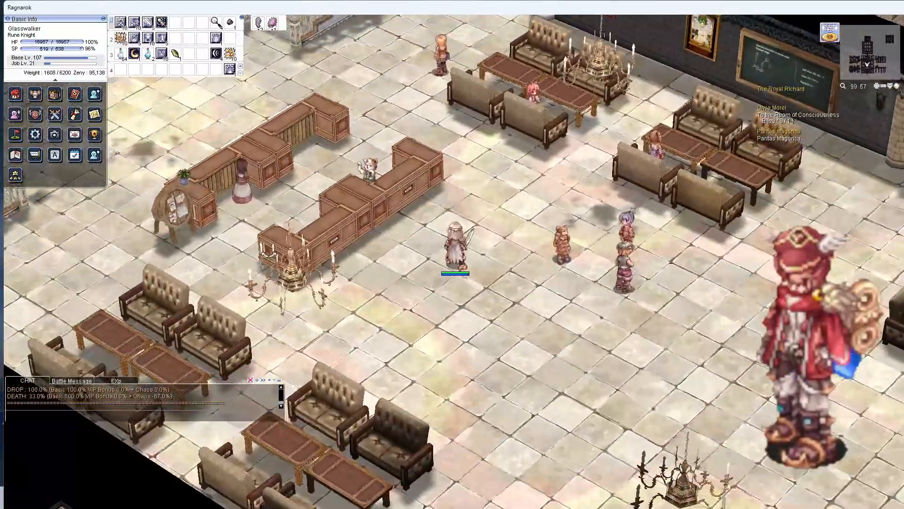
key(Escape)
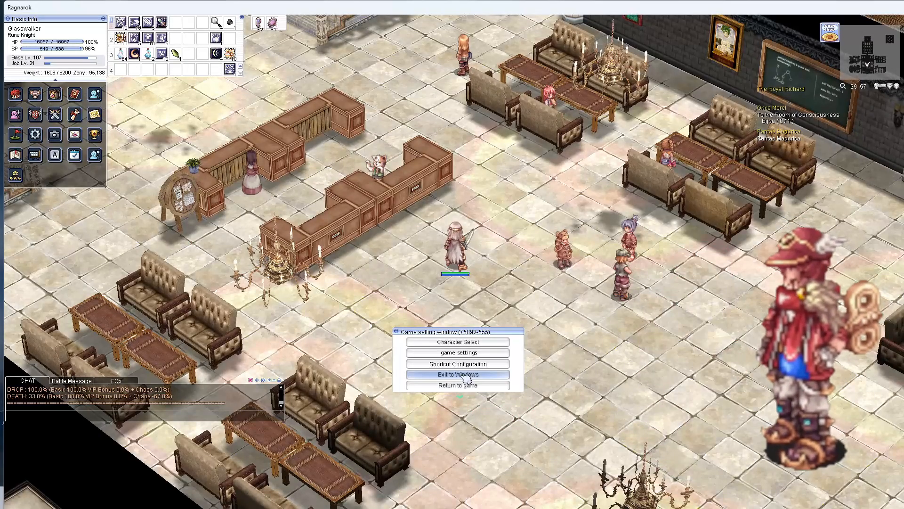
click(457, 374)
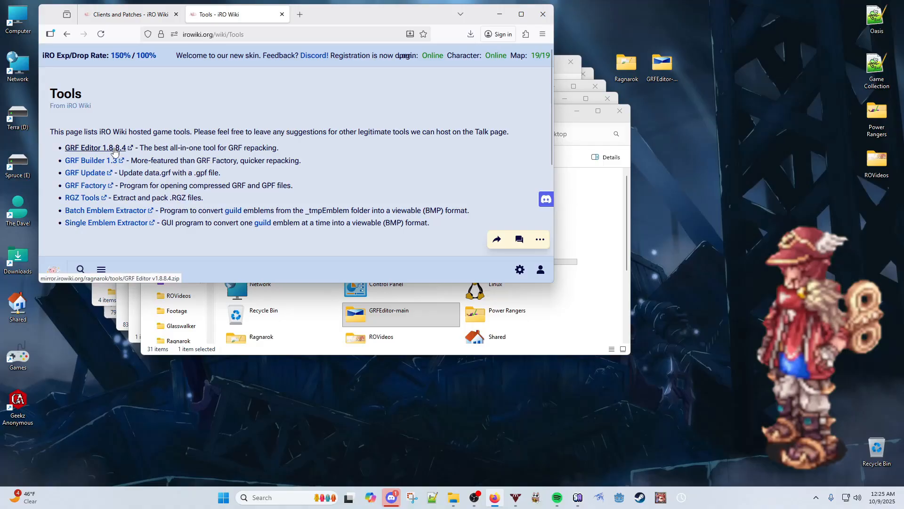
mouse_move(86, 152)
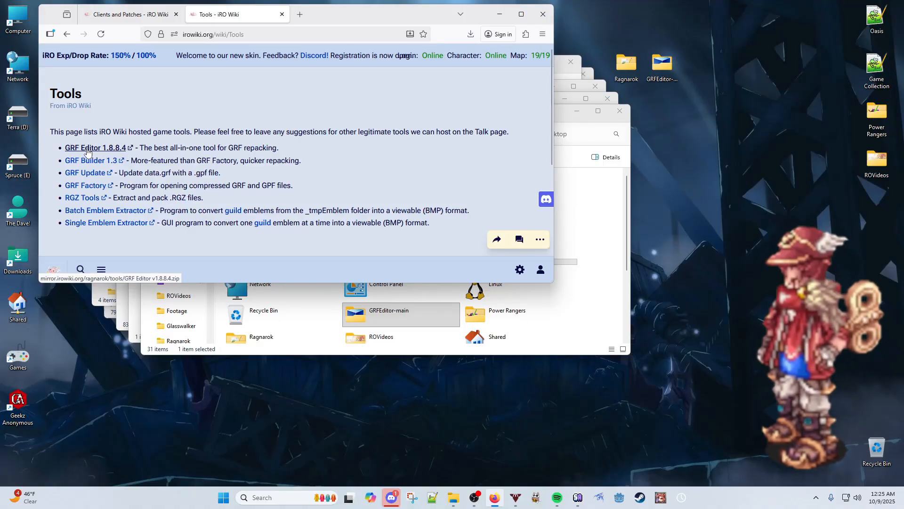
Download the GRF Editor 1.8.8.4 zip from the iRO Wiki Tools page
click(470, 34)
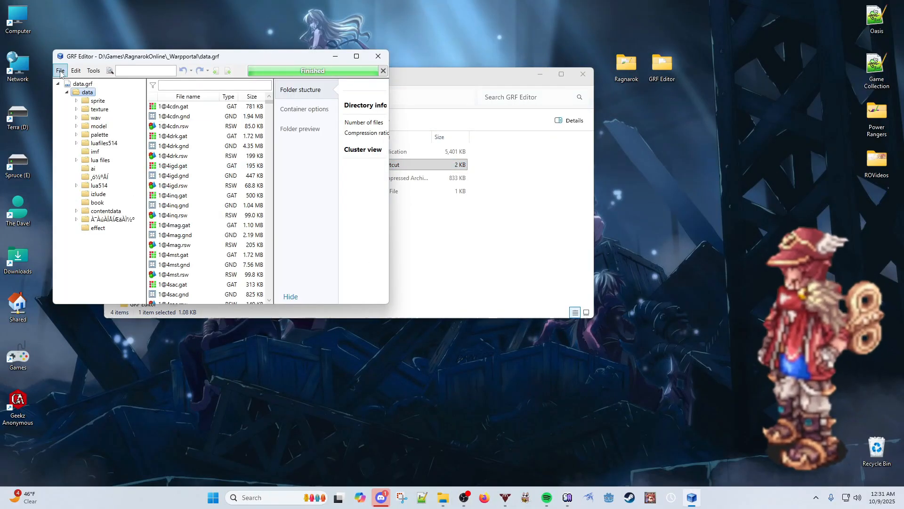
Open Ragnarok's data.grf and merge zoom_out_original.gpf into it as the newer GRF
click(60, 70)
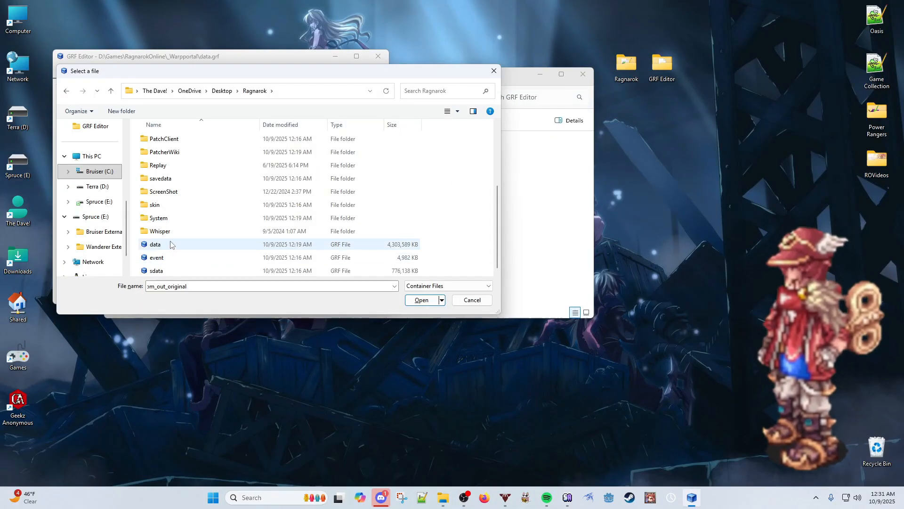
mouse_move(156, 245)
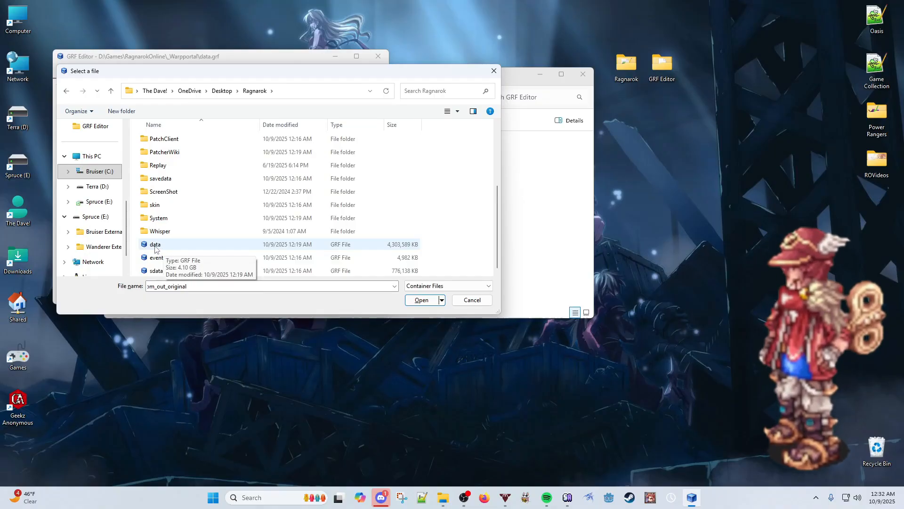
click(421, 299)
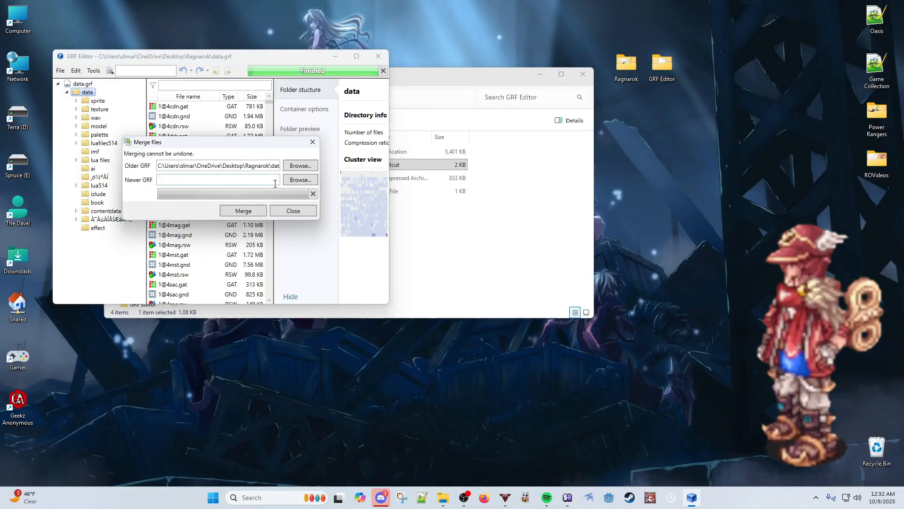
click(300, 180)
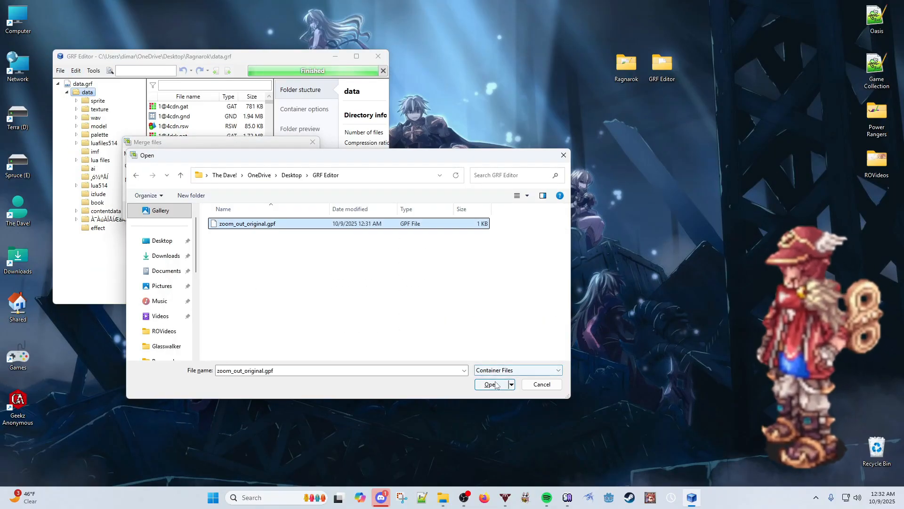
click(490, 384)
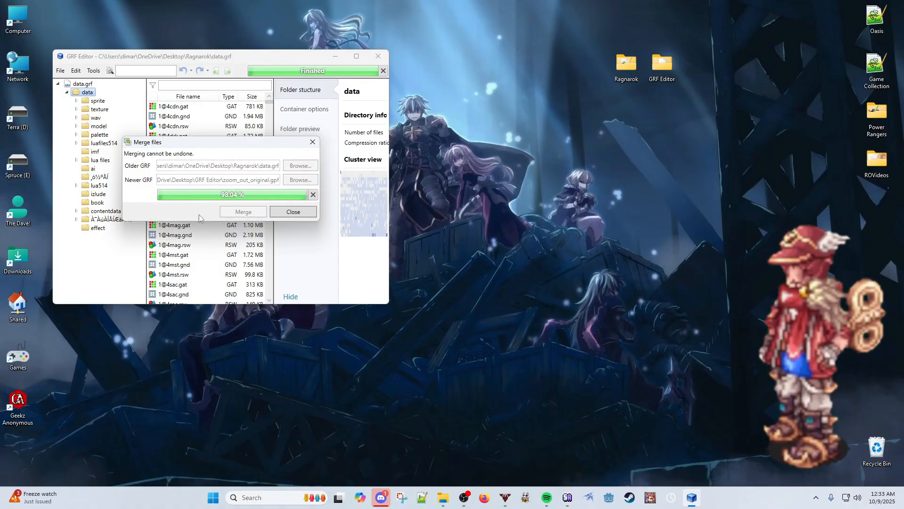
click(60, 70)
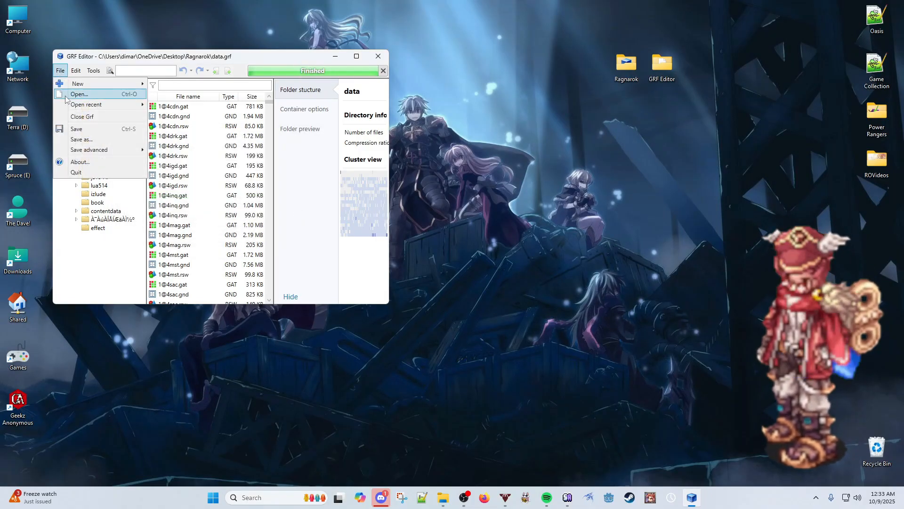
click(80, 95)
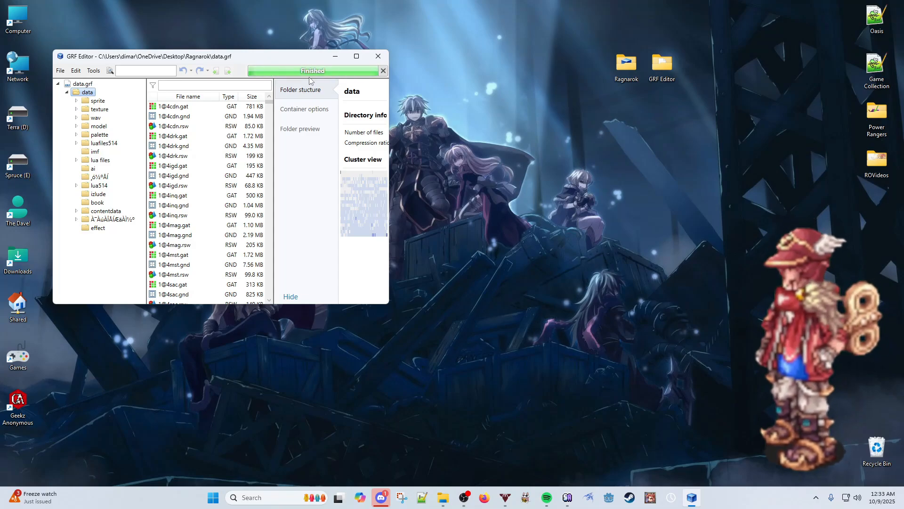
click(378, 56)
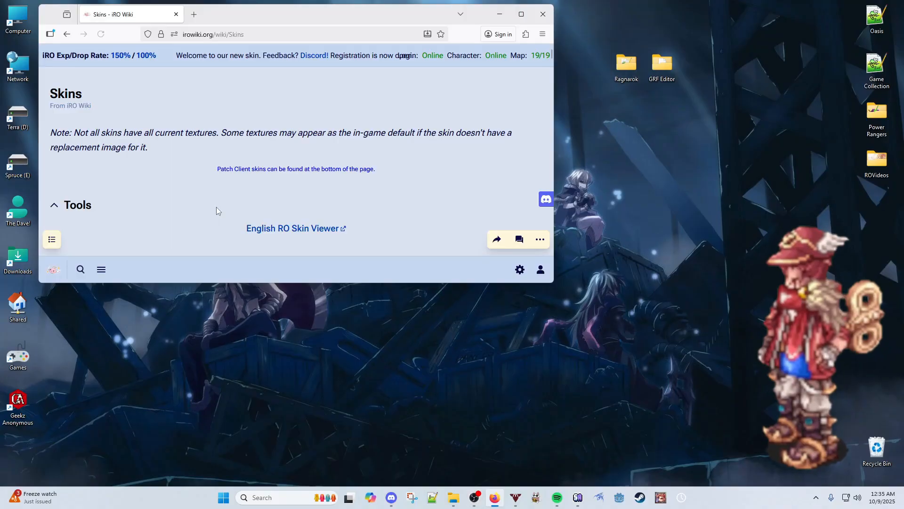
Scroll the Skins page past the Renewal skins into the Pre-Renewal list
scroll(down, 3)
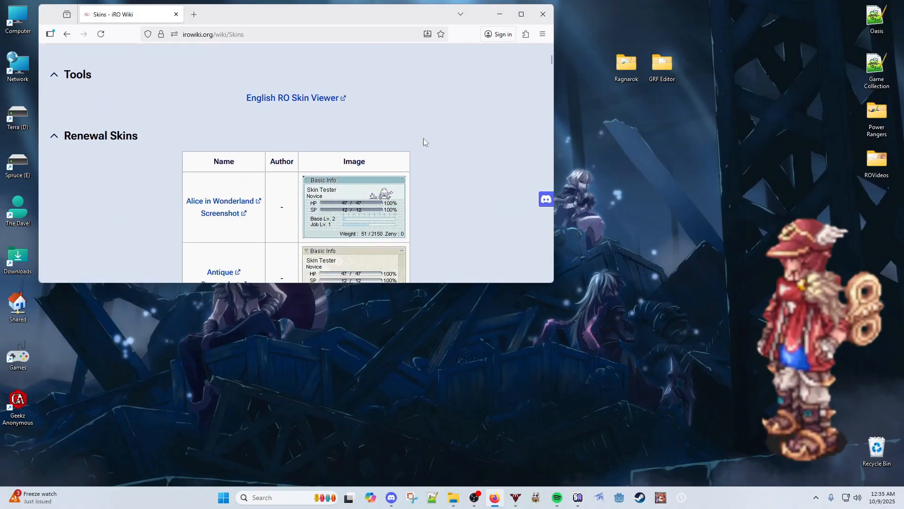
scroll(down, 3)
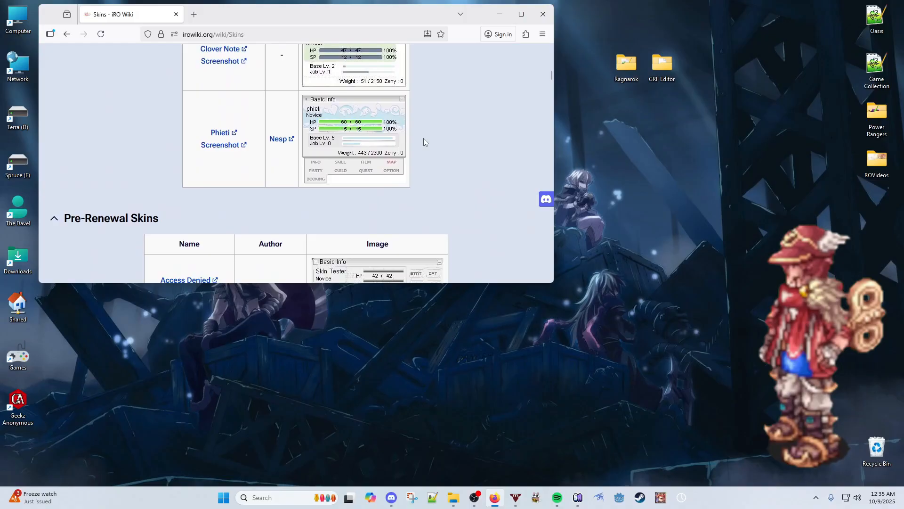
scroll(down, 3)
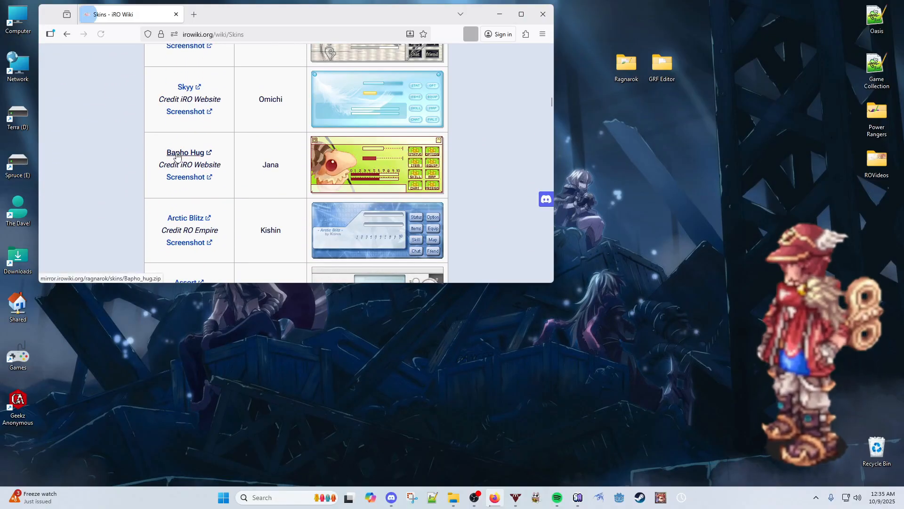
Open Ragnarok's skin folder and create a new folder beside default and Scribbling Kid
click(453, 498)
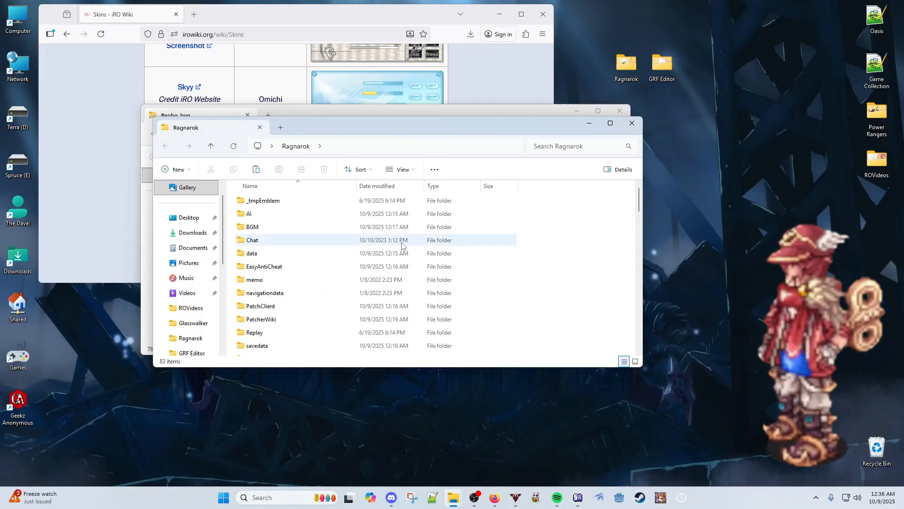
scroll(down, 3)
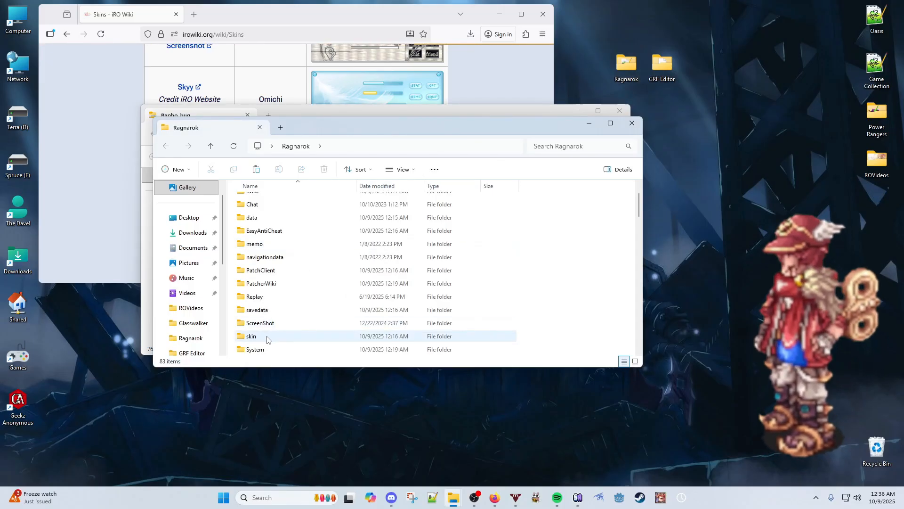
double_click(251, 336)
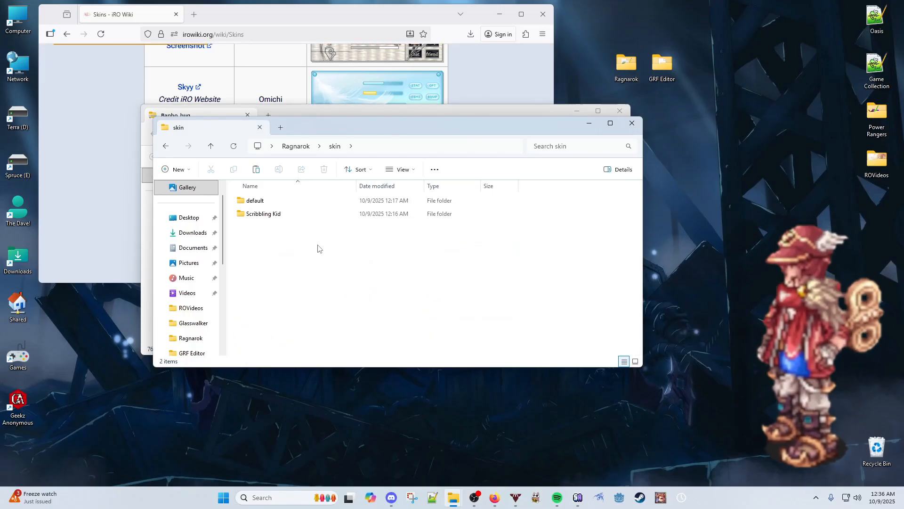
right_click(320, 248)
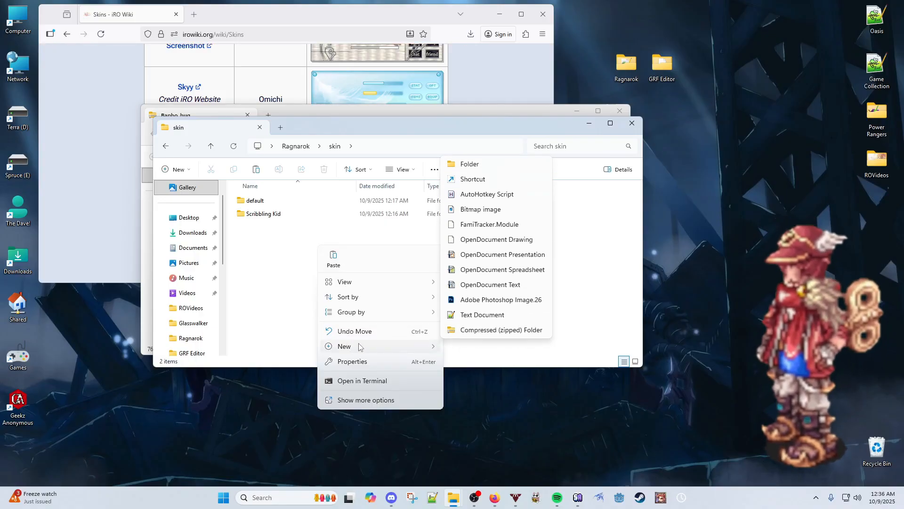
click(469, 164)
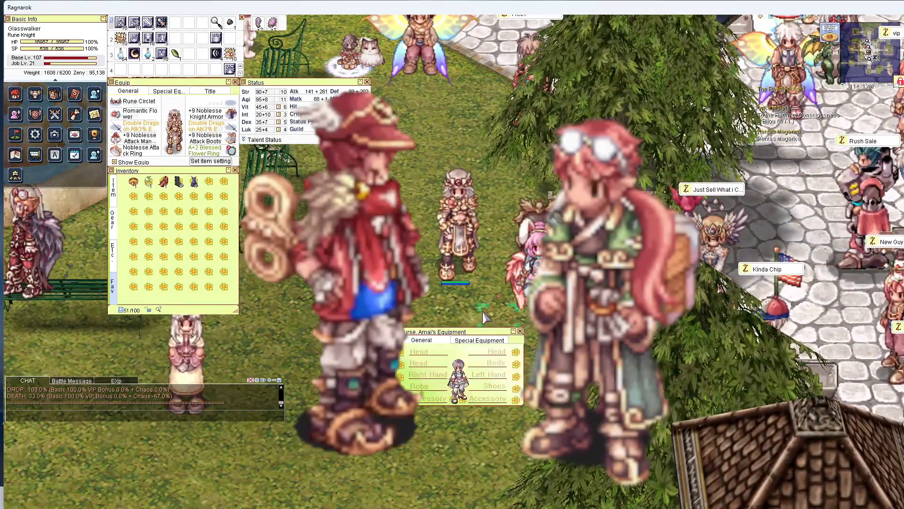
Show the other player's Special Equipment tab to see their costume gear
click(478, 340)
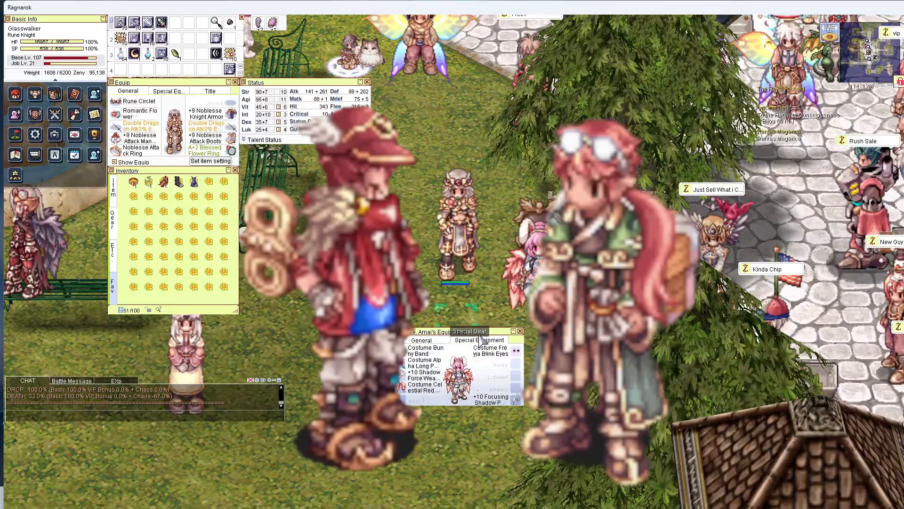